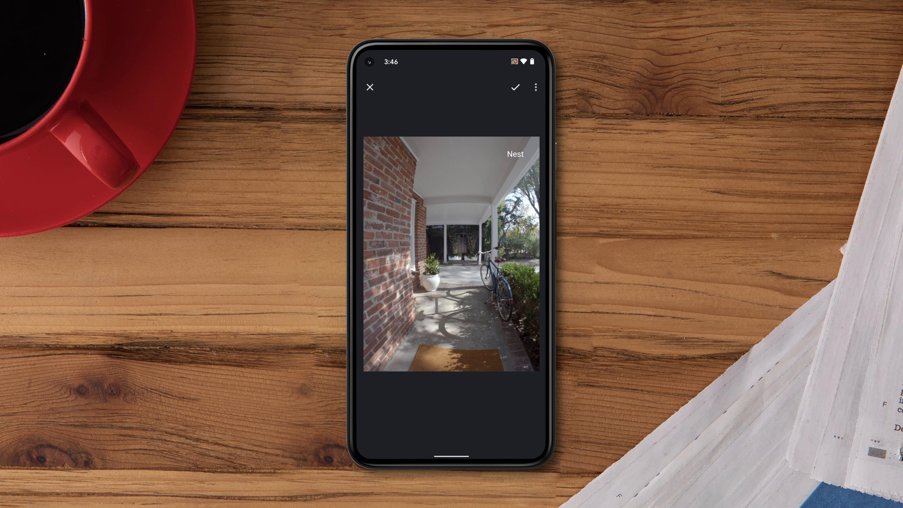
Back out of Seen events and Events to the home overview with Front door doorbell.
{"action": "left_click", "coordinate": [370, 87]}
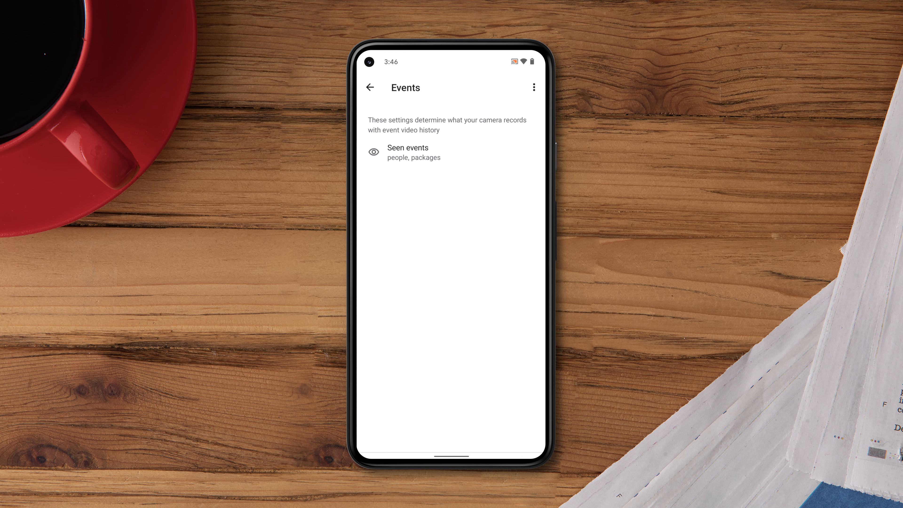
{"action": "left_click", "coordinate": [408, 152]}
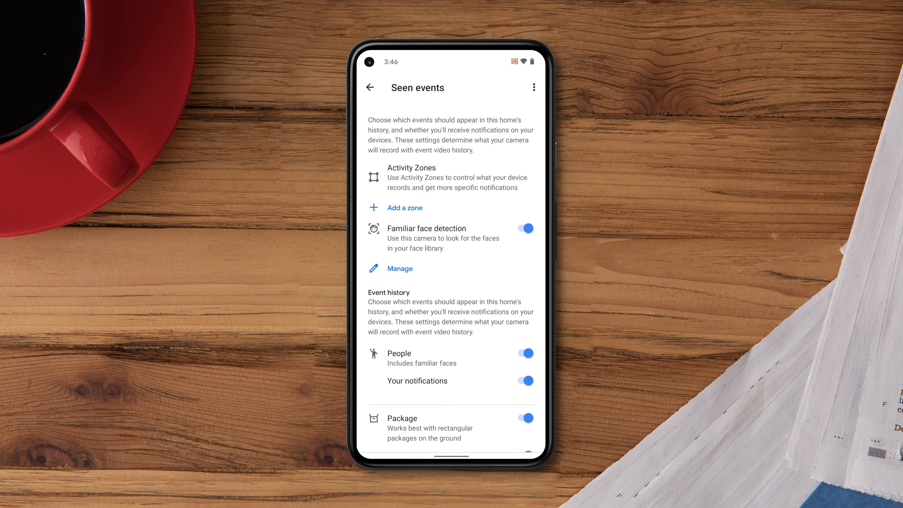
{"action": "left_click", "coordinate": [404, 207]}
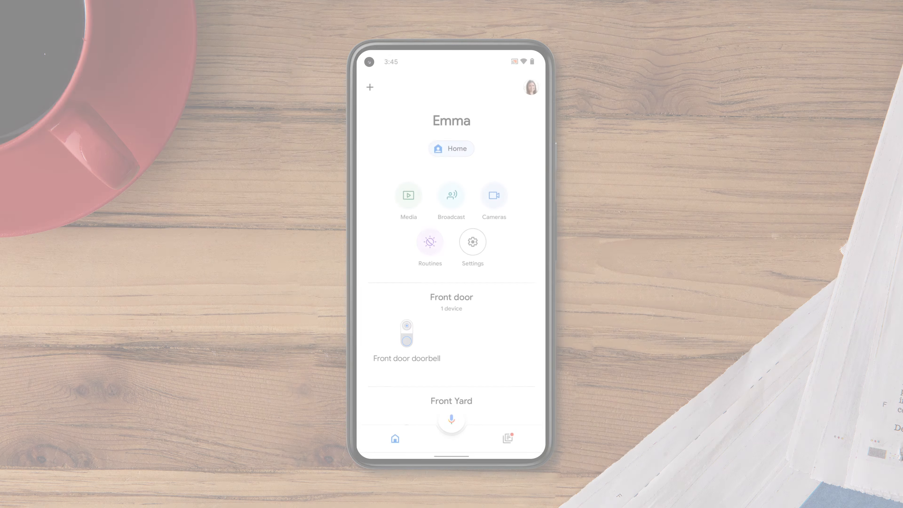
Reach the Front door doorbell's Seen events settings through its settings gear and Events.
{"action": "left_click", "coordinate": [406, 334]}
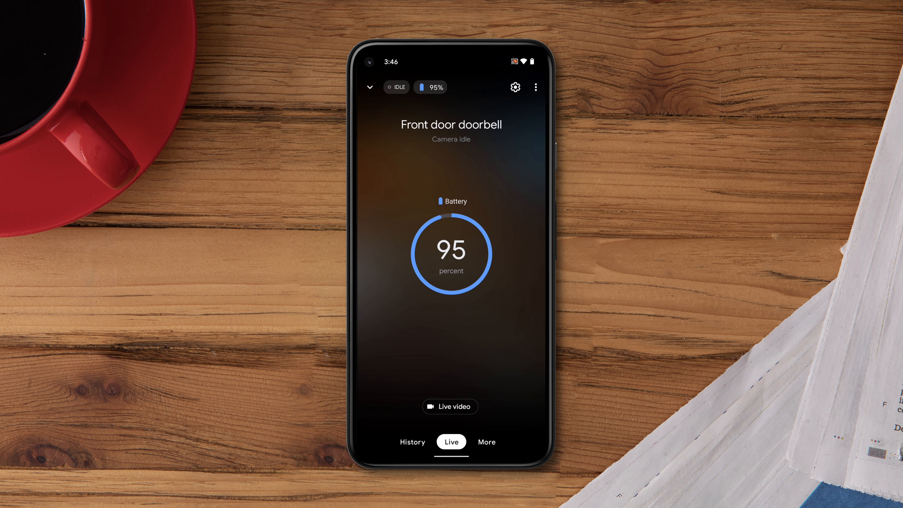
{"action": "left_click", "coordinate": [515, 87]}
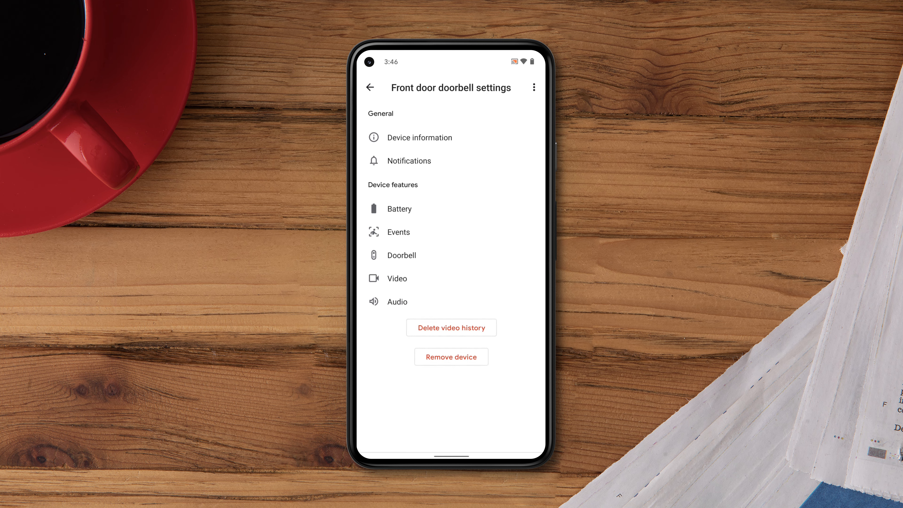
{"action": "left_click", "coordinate": [398, 231]}
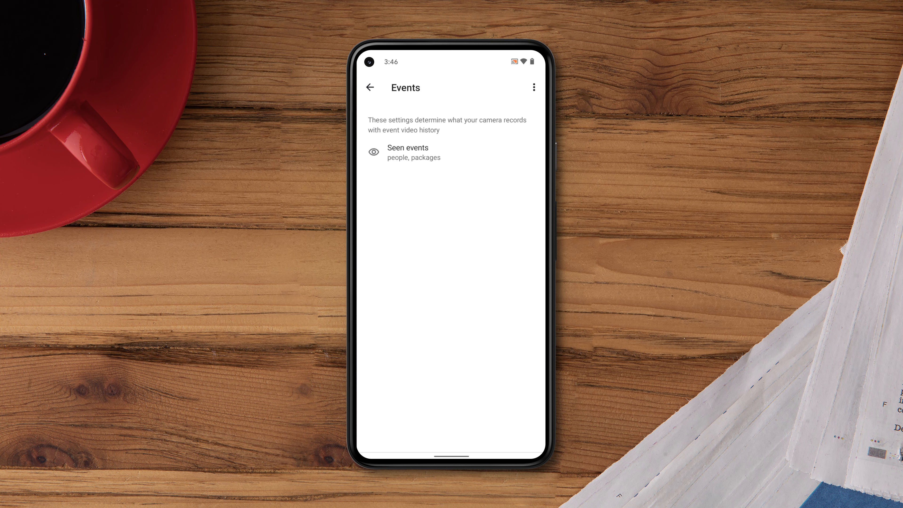
{"action": "left_click", "coordinate": [408, 152]}
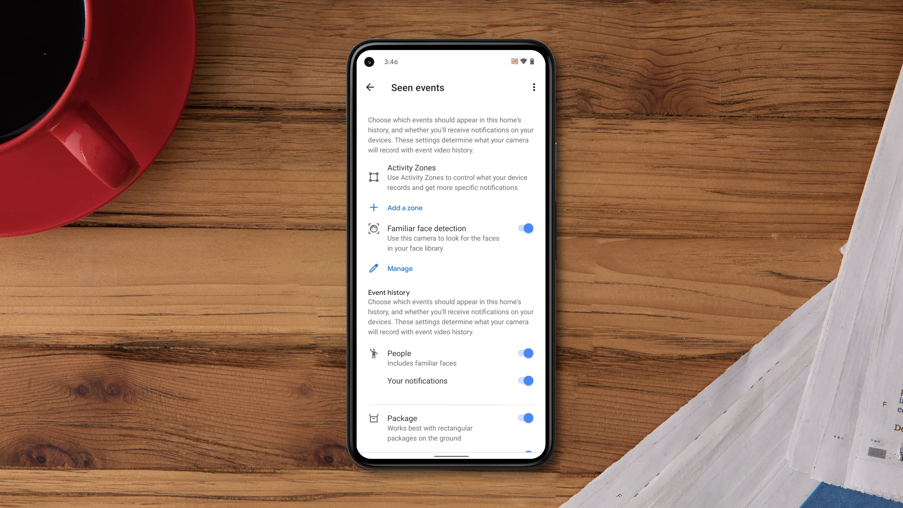
Add a new activity zone so a default yellow region overlays the porch view.
{"action": "left_click", "coordinate": [400, 208]}
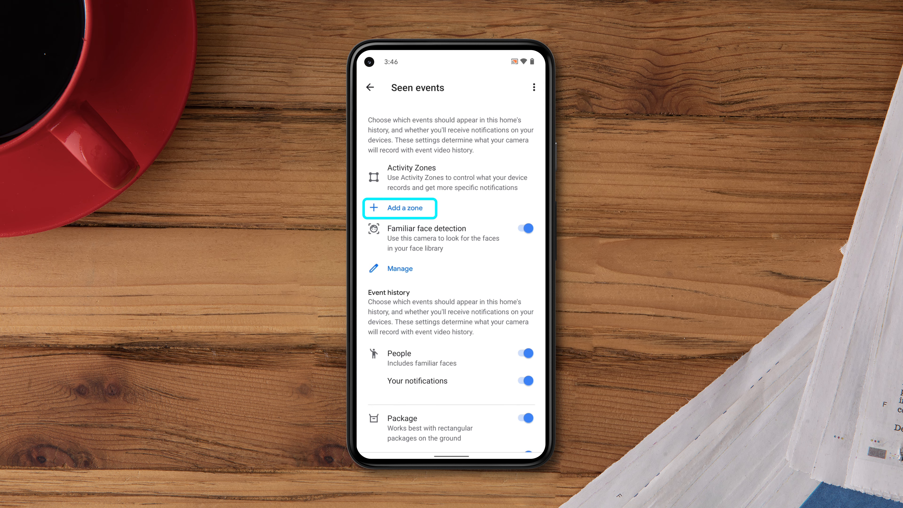
{"action": "left_click", "coordinate": [399, 208]}
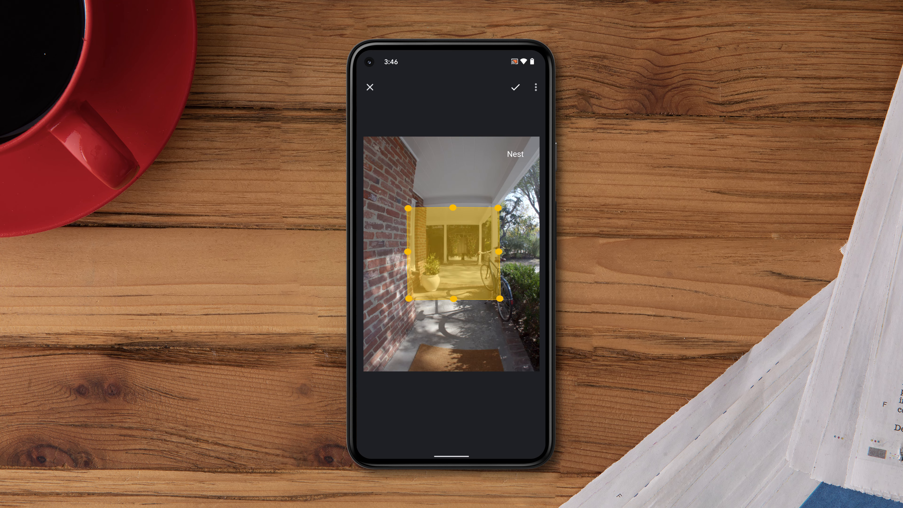
Stretch the yellow zone down over the porch walkway and save it with the checkmark.
{"action": "left_click_drag", "start_coordinate": [454, 205], "coordinate": [455, 190]}
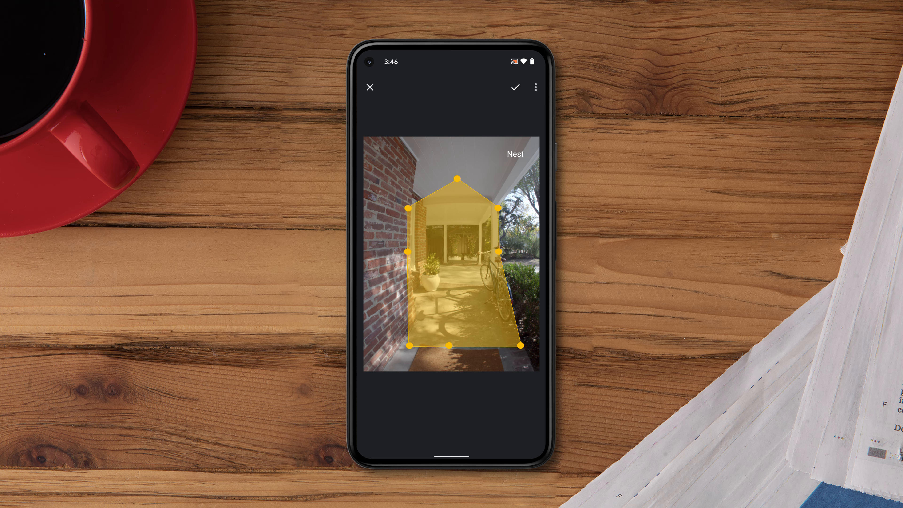
{"action": "left_click", "coordinate": [514, 87]}
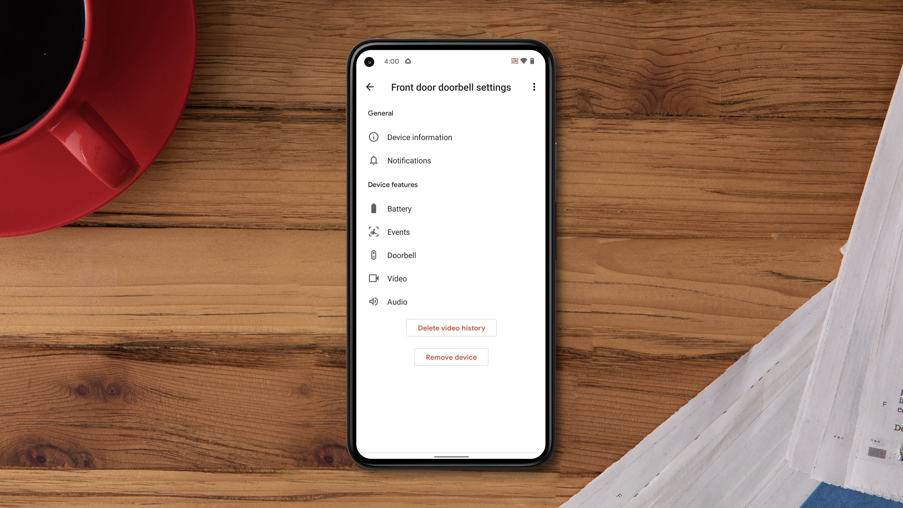
Go through Events and Seen events into the pink Zone 1's details page.
{"action": "left_click", "coordinate": [398, 232]}
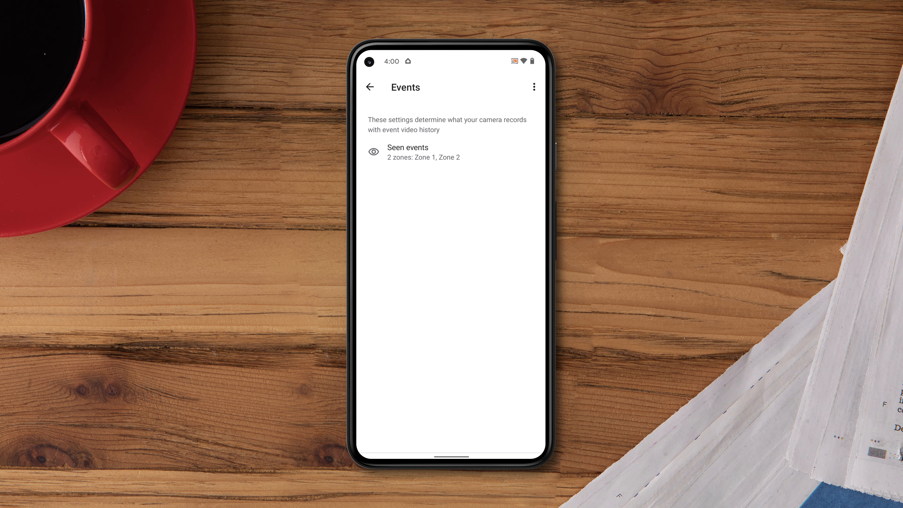
{"action": "left_click", "coordinate": [408, 151]}
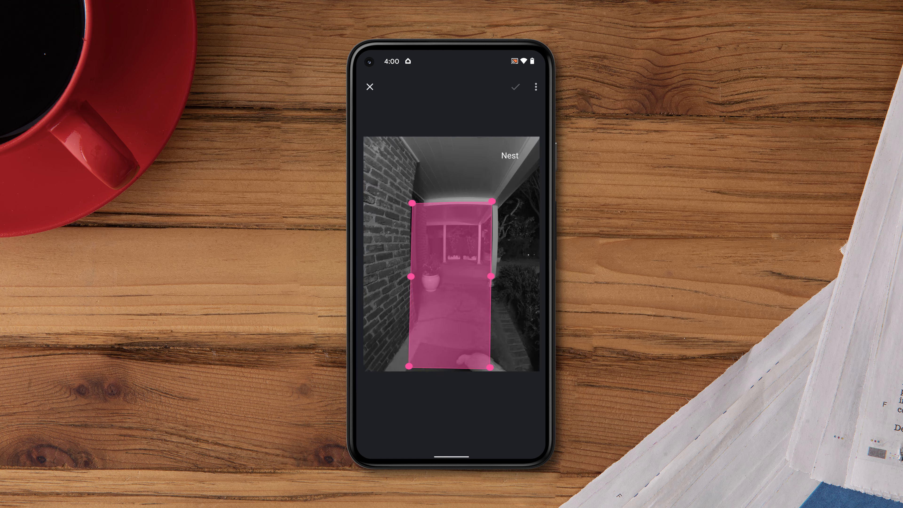
{"action": "left_click", "coordinate": [514, 86]}
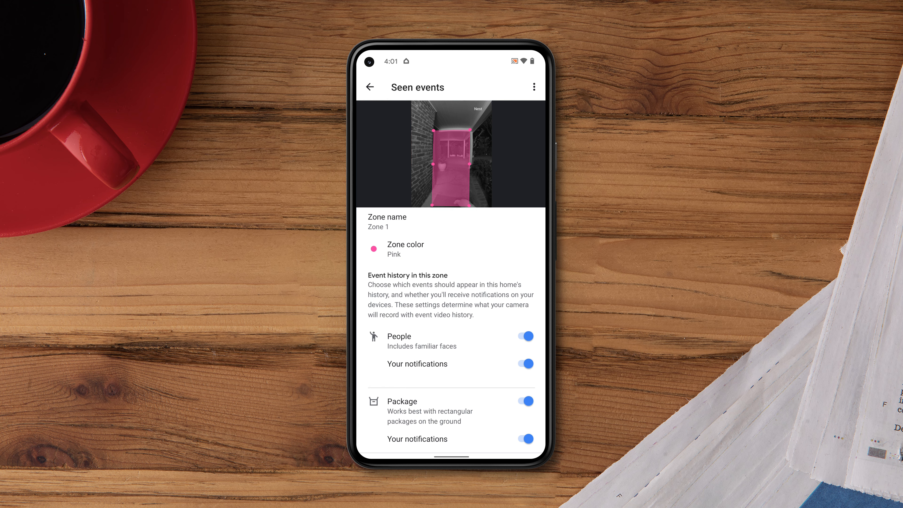
Rename the zone from Zone 1 to 'Porch' and save the new name.
{"action": "left_click", "coordinate": [387, 221]}
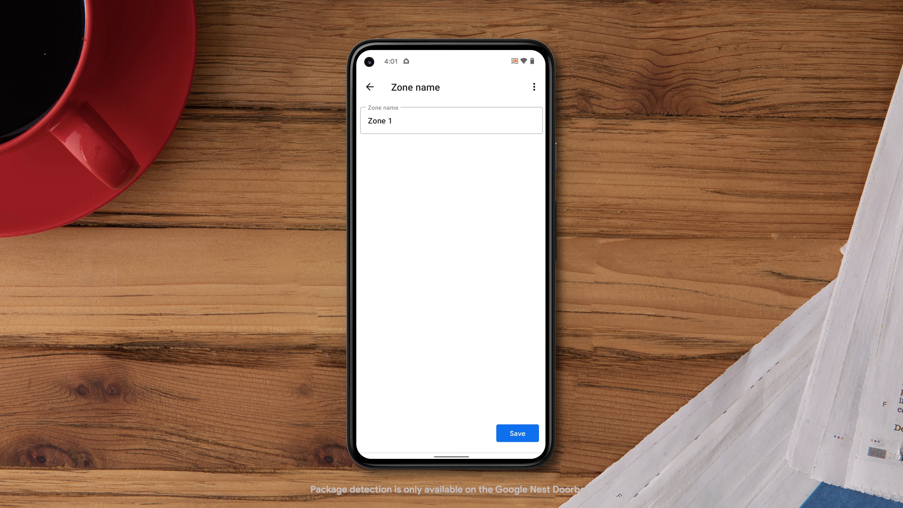
{"action": "left_click", "coordinate": [451, 120]}
{"action": "type", "text": "Porch"}
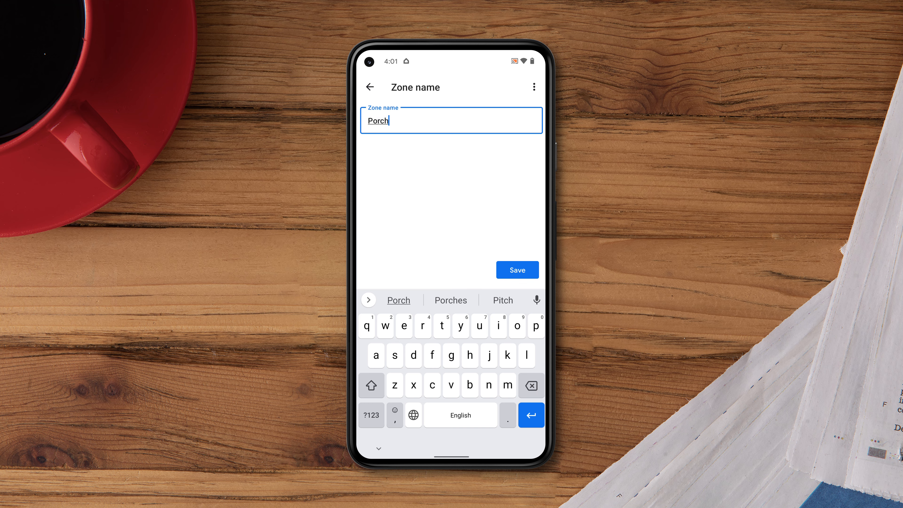
{"action": "left_click", "coordinate": [517, 270]}
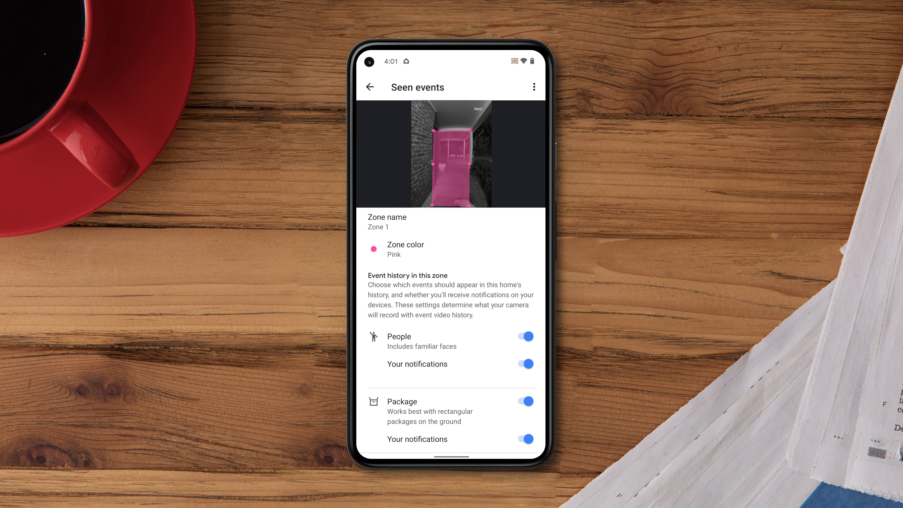